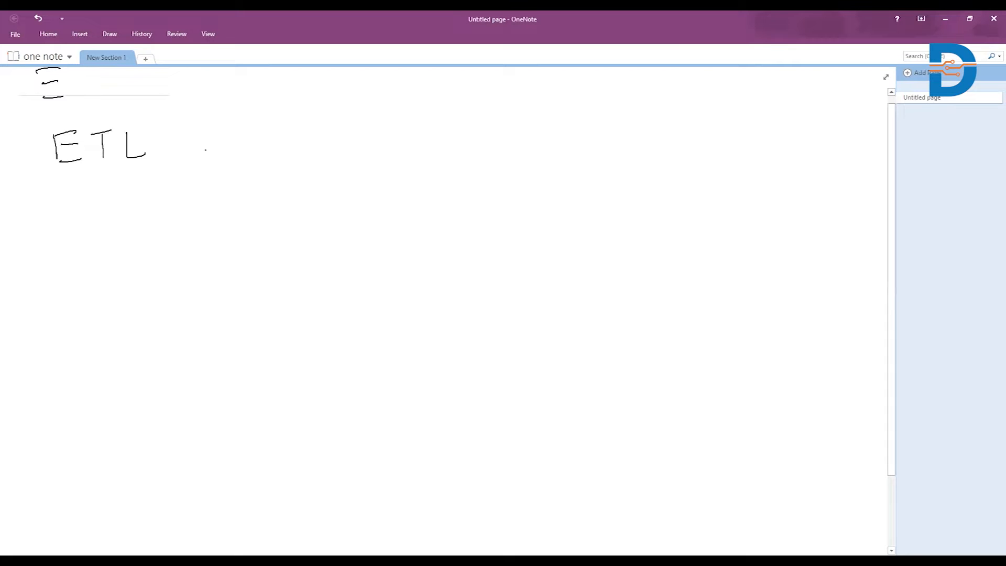
Step: Handwrite the heading 'ETL process:-' near the top of the page
drag(205, 154, 285, 138)
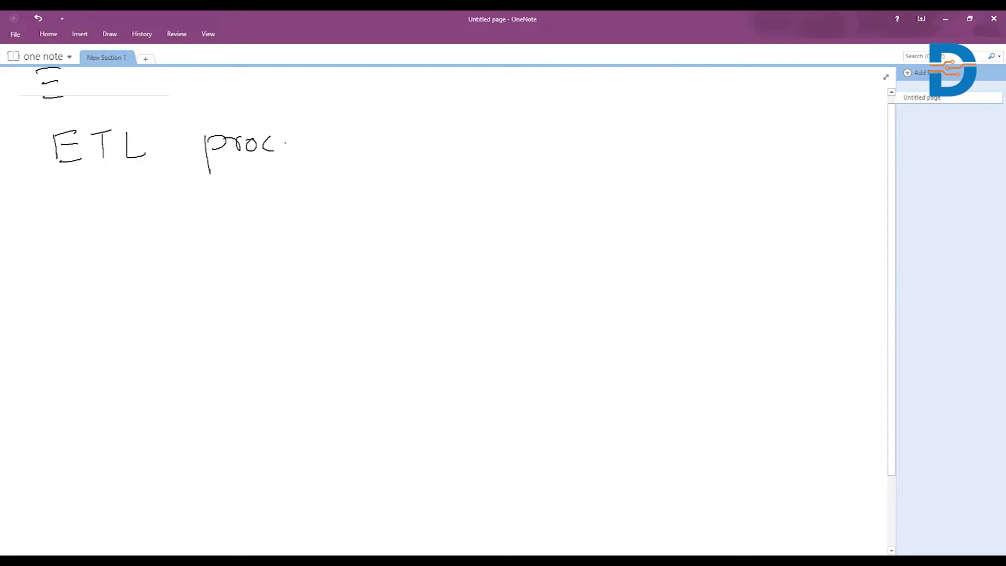
drag(282, 145, 360, 148)
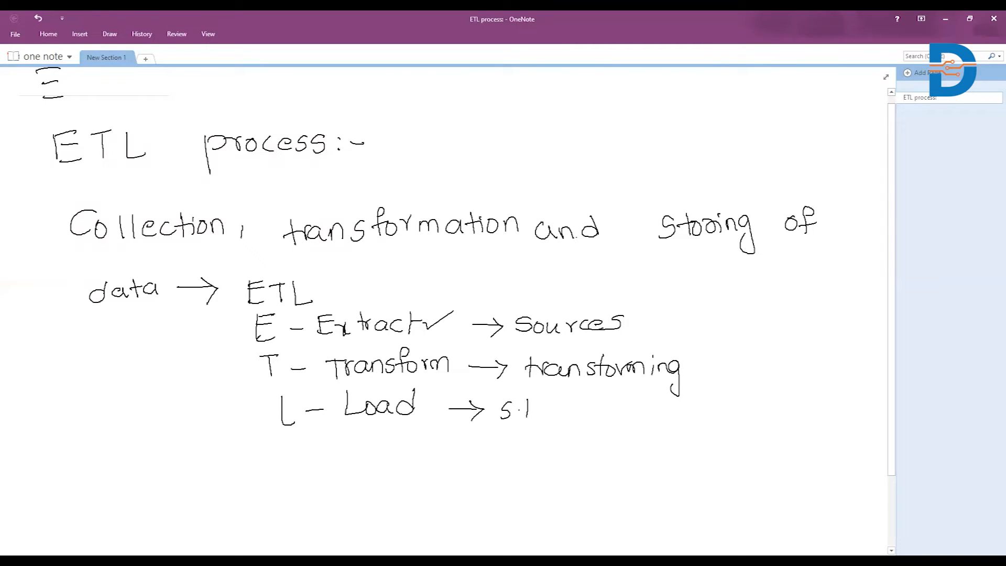
Step: Write 'storing' as the meaning on the L - Load line
text(storing → data warehouse)
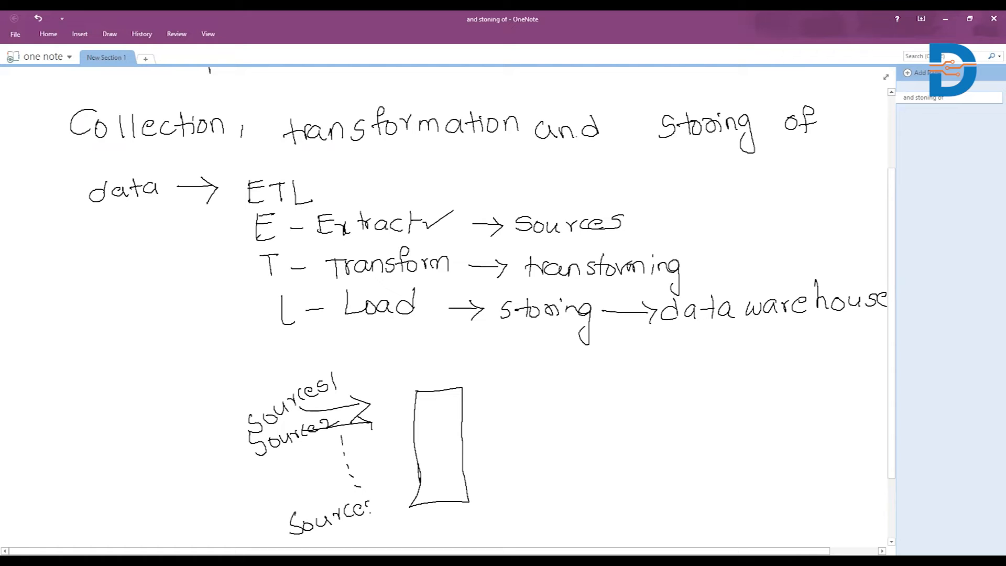
Step: Label the arrow from the sources into the transform box 'Extract'
click(339, 504)
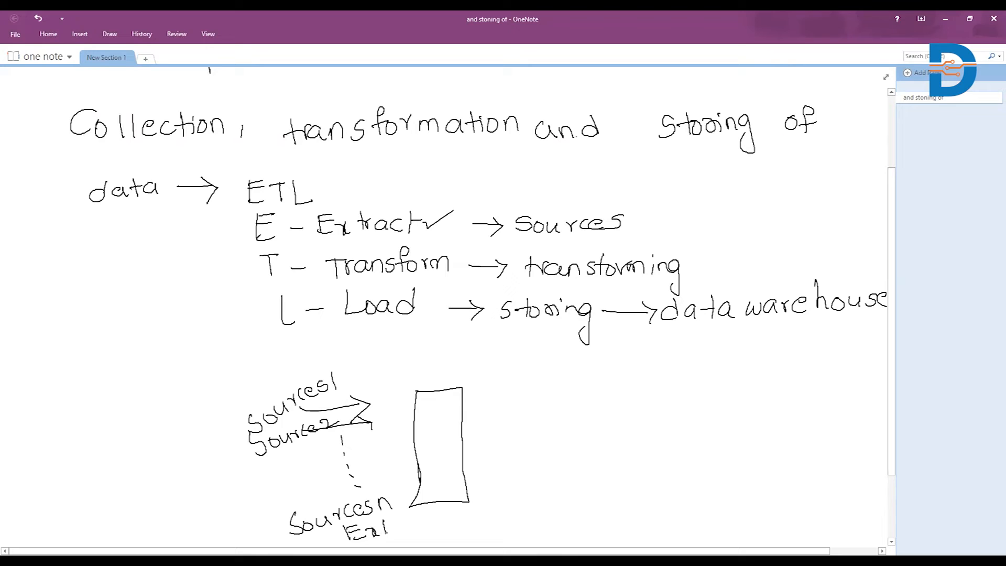
text(Extract)
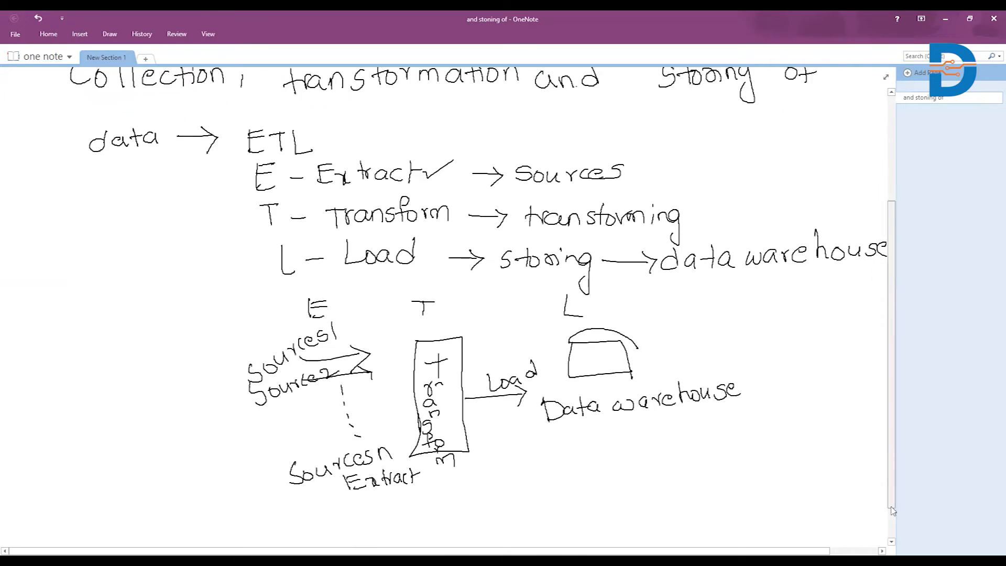
Step: Write the heading 'Key benefits of ETL process:-' below the diagram
scroll(down, 3)
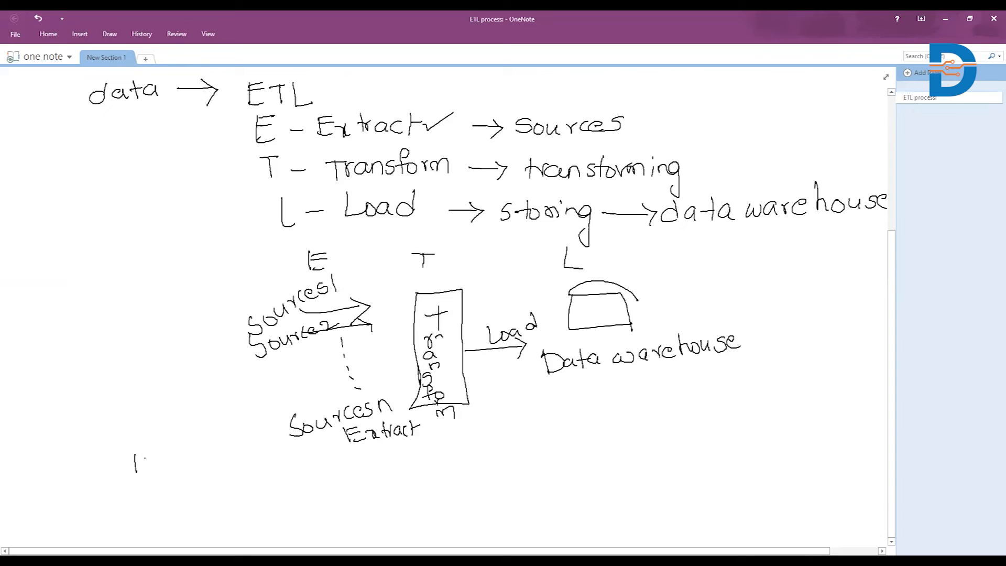
text(Key b)
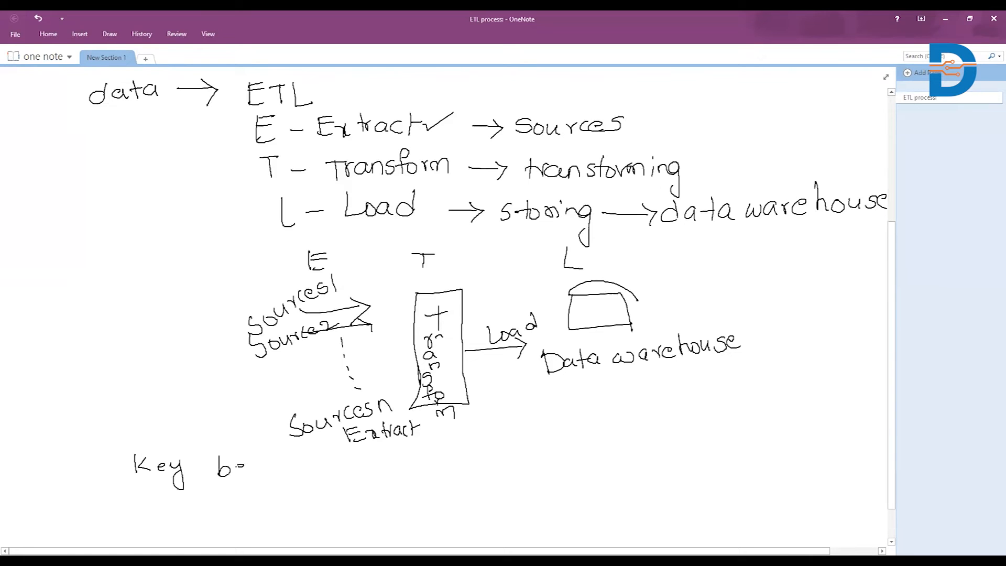
text(benefits of)
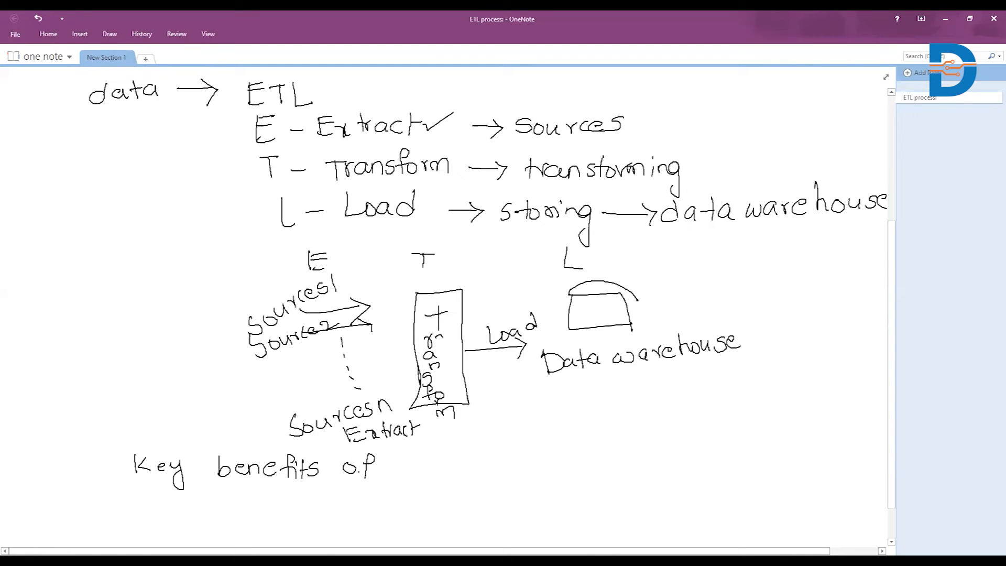
text(ETL proc)
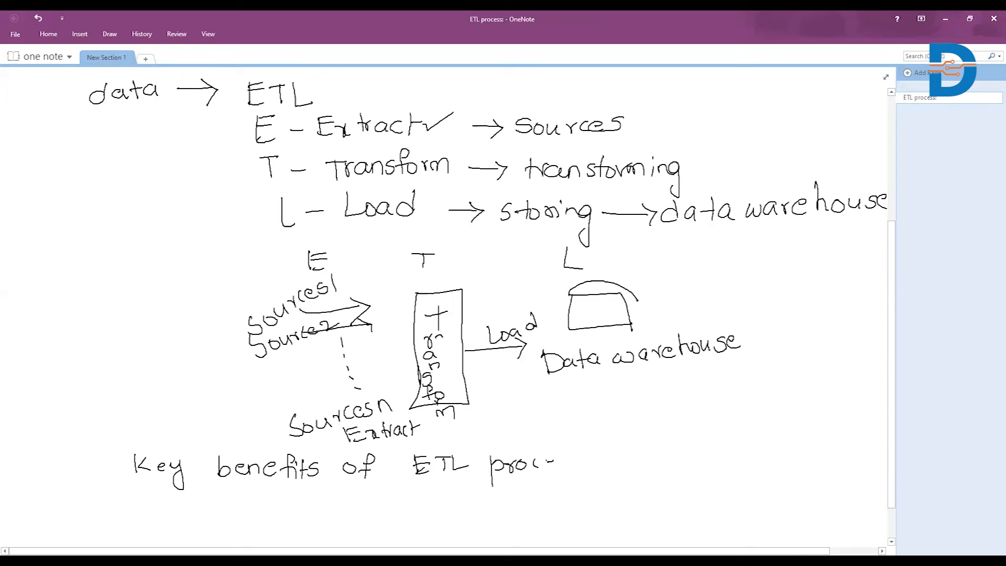
text(ss:-)
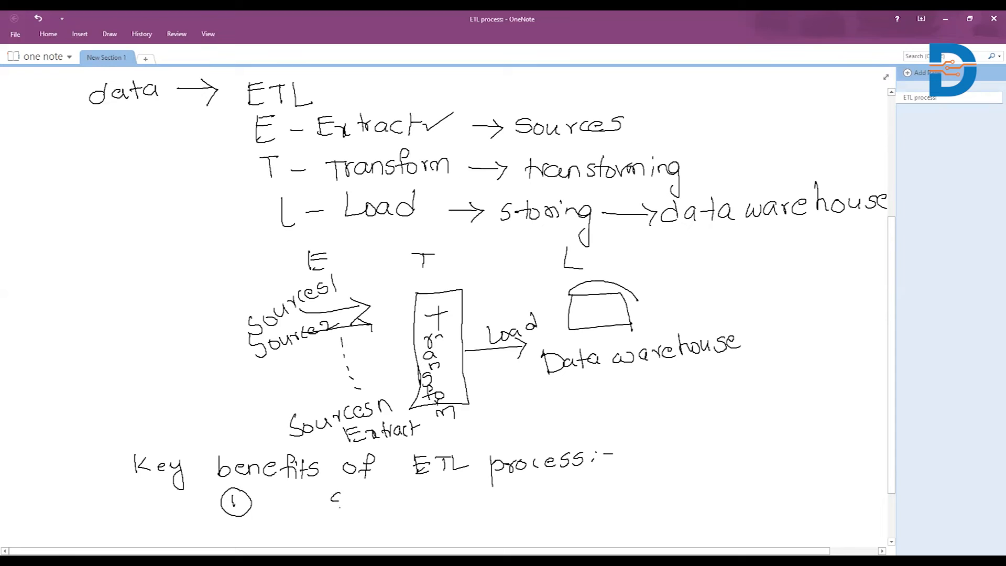
Step: Write item 1 'Structured system design' under the benefits heading
text(Structured su)
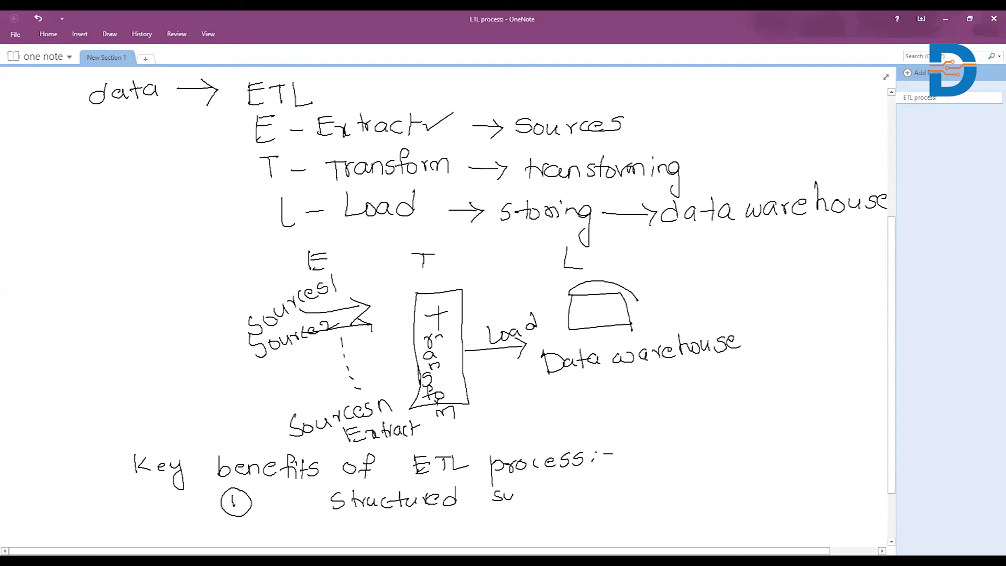
text(ystem)
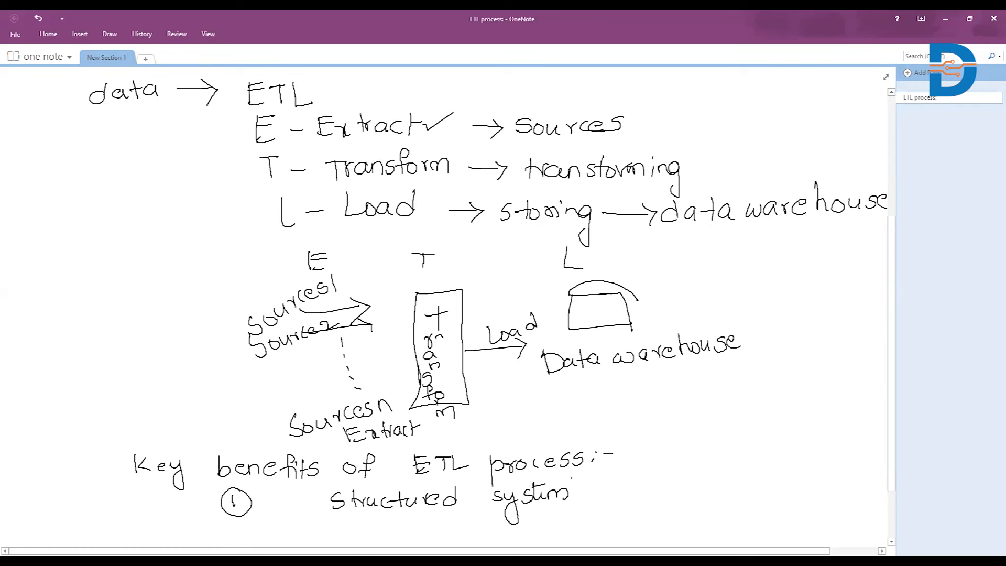
text(design)
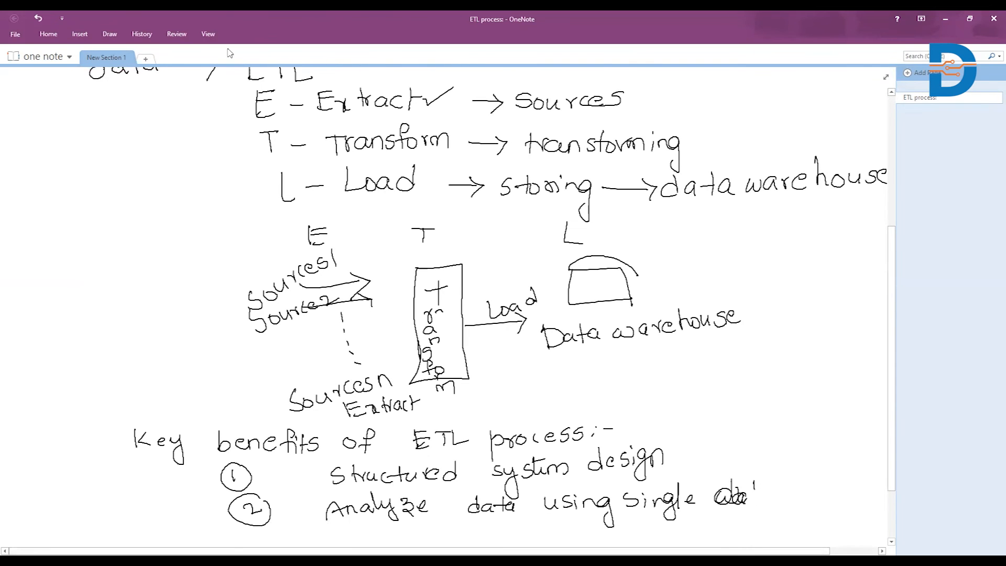
scroll(up, 3)
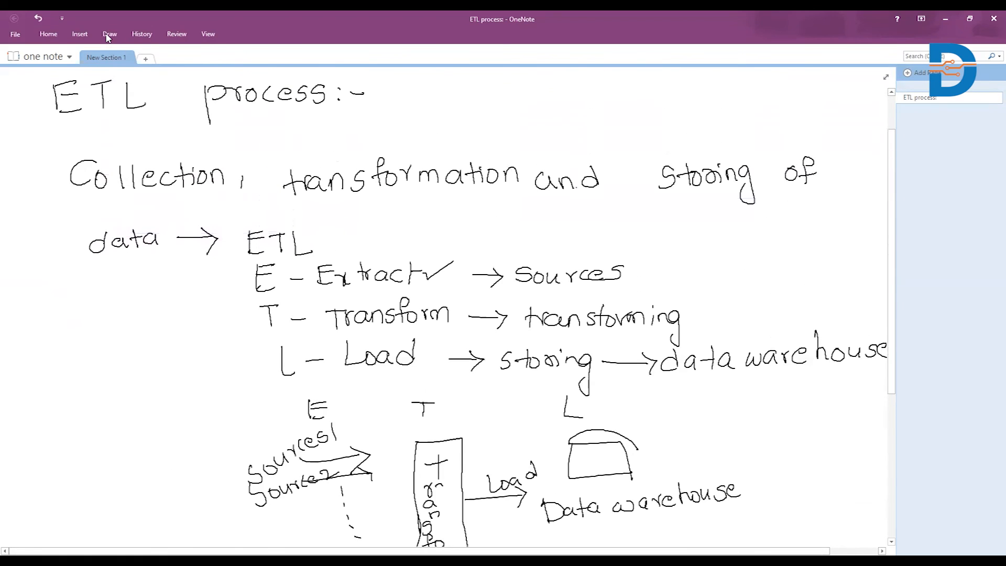
scroll(up, 3)
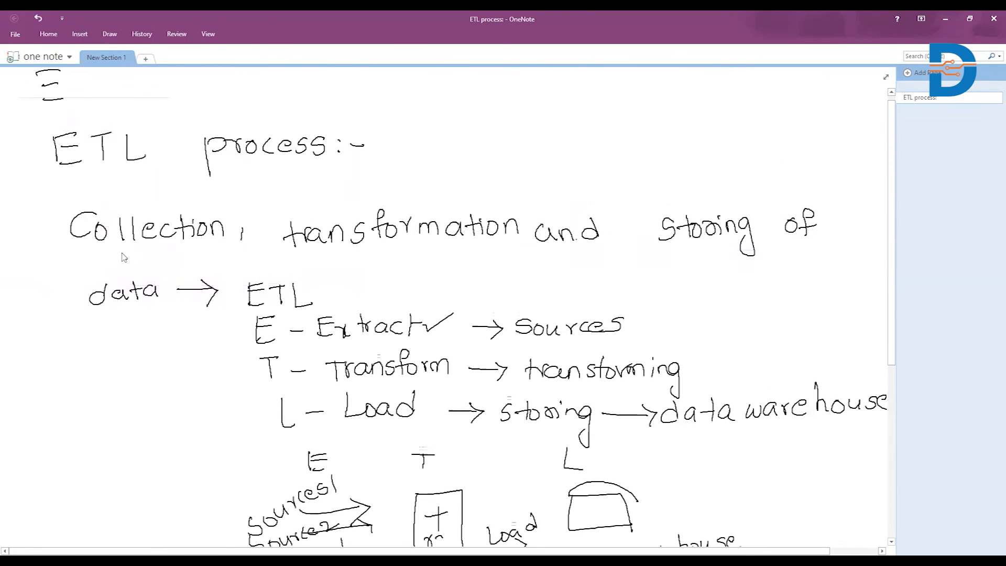
mouse_move(108, 176)
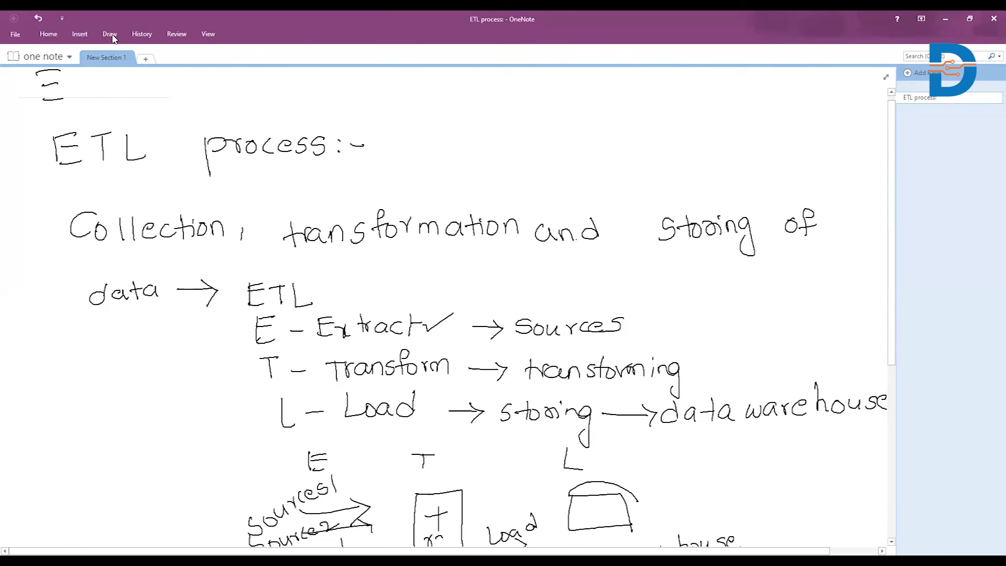
mouse_move(307, 372)
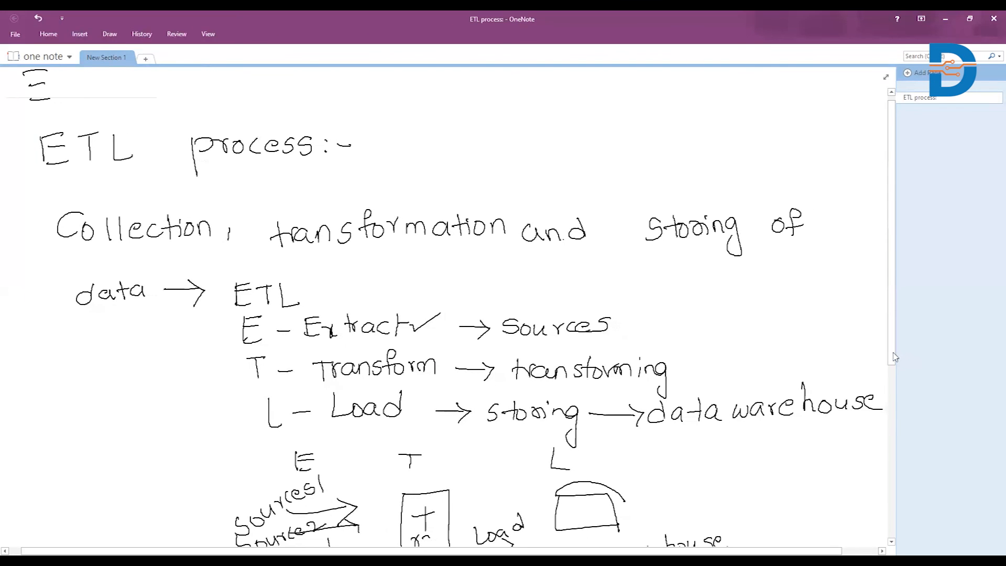
scroll(right, 3)
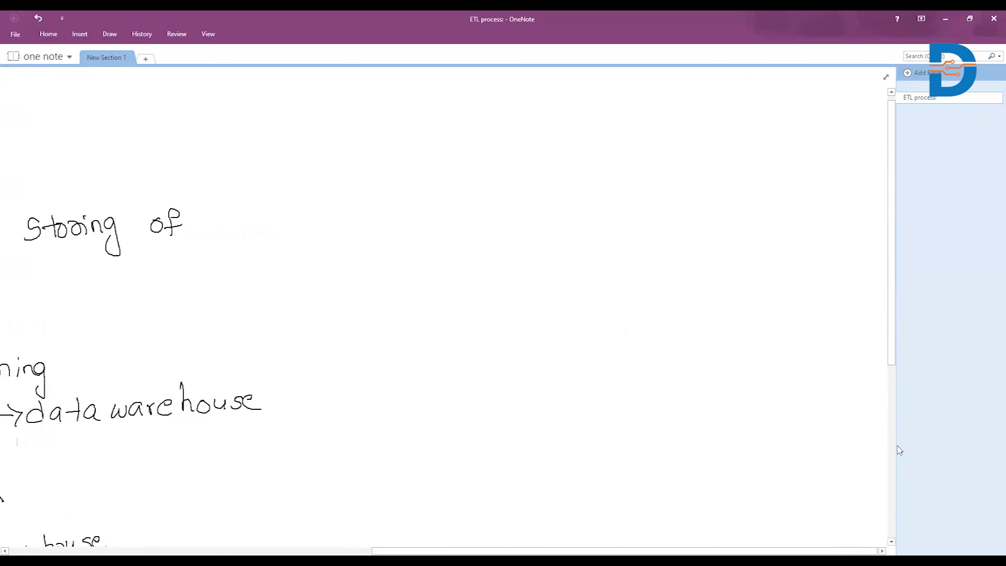
scroll(down, 3)
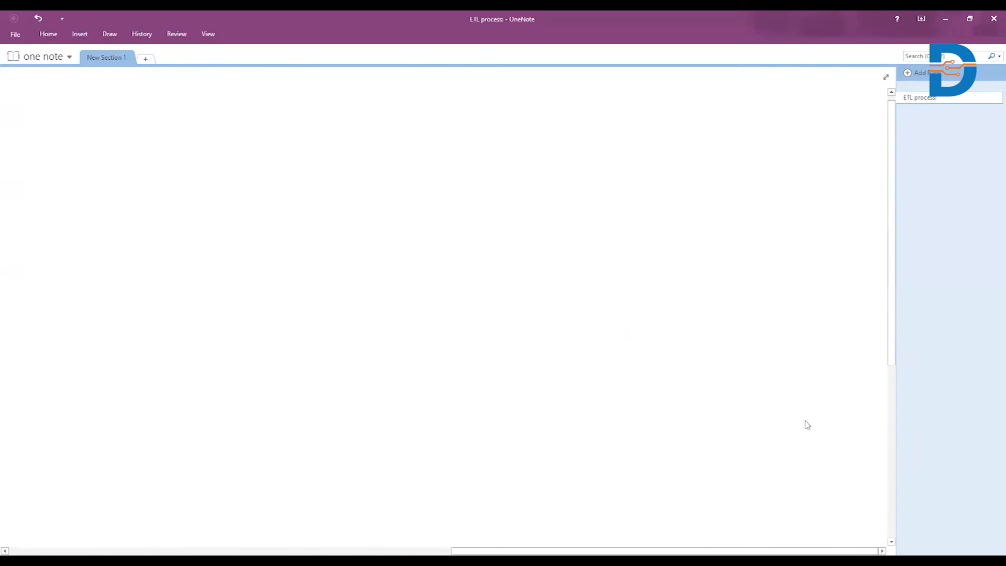
mouse_move(782, 411)
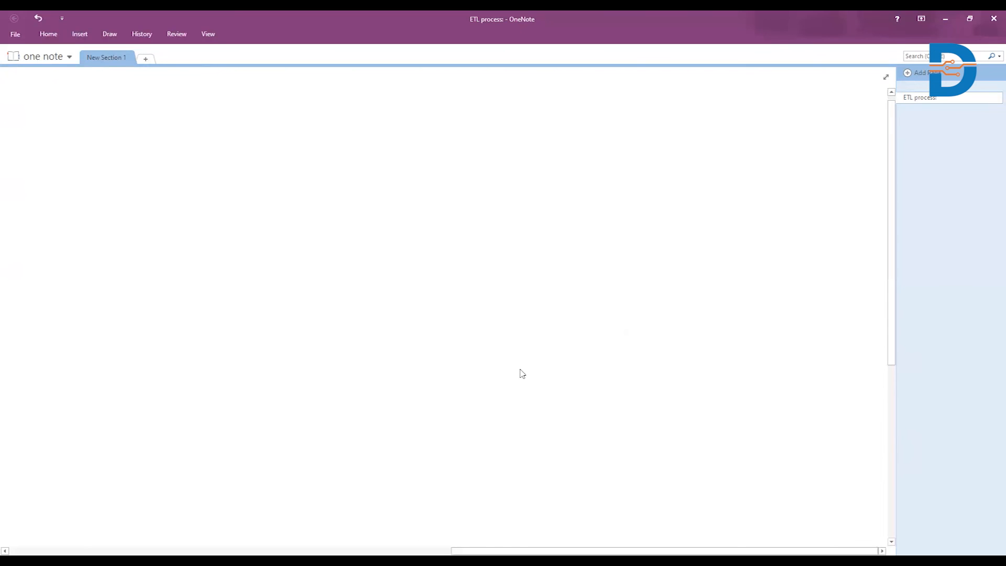
mouse_move(756, 28)
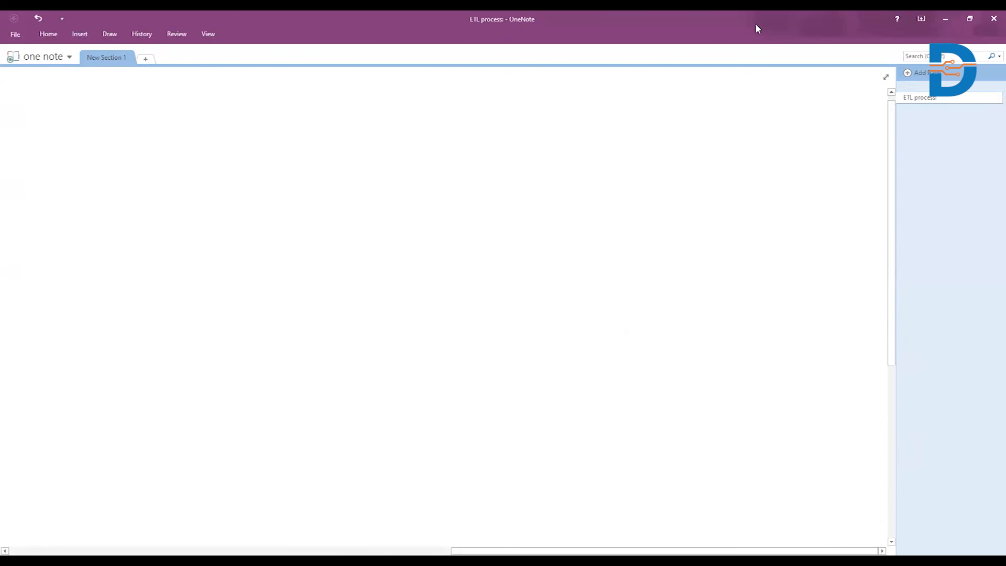